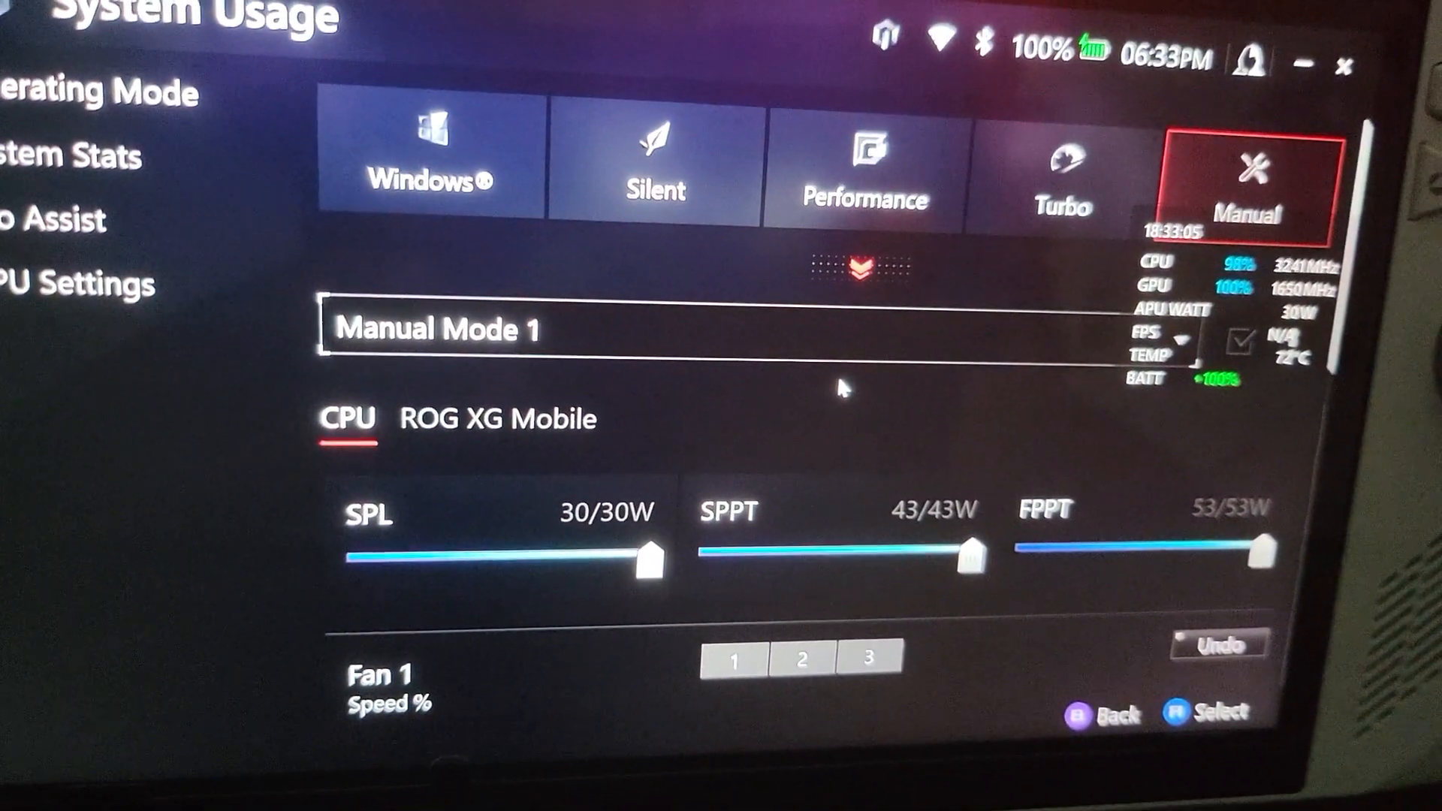
Step: Scroll down the Manual mode profile to reach the SPL, SPPT and FPPT power sliders
{"action": "scroll", "scroll_direction": "down", "scroll_amount": 3}
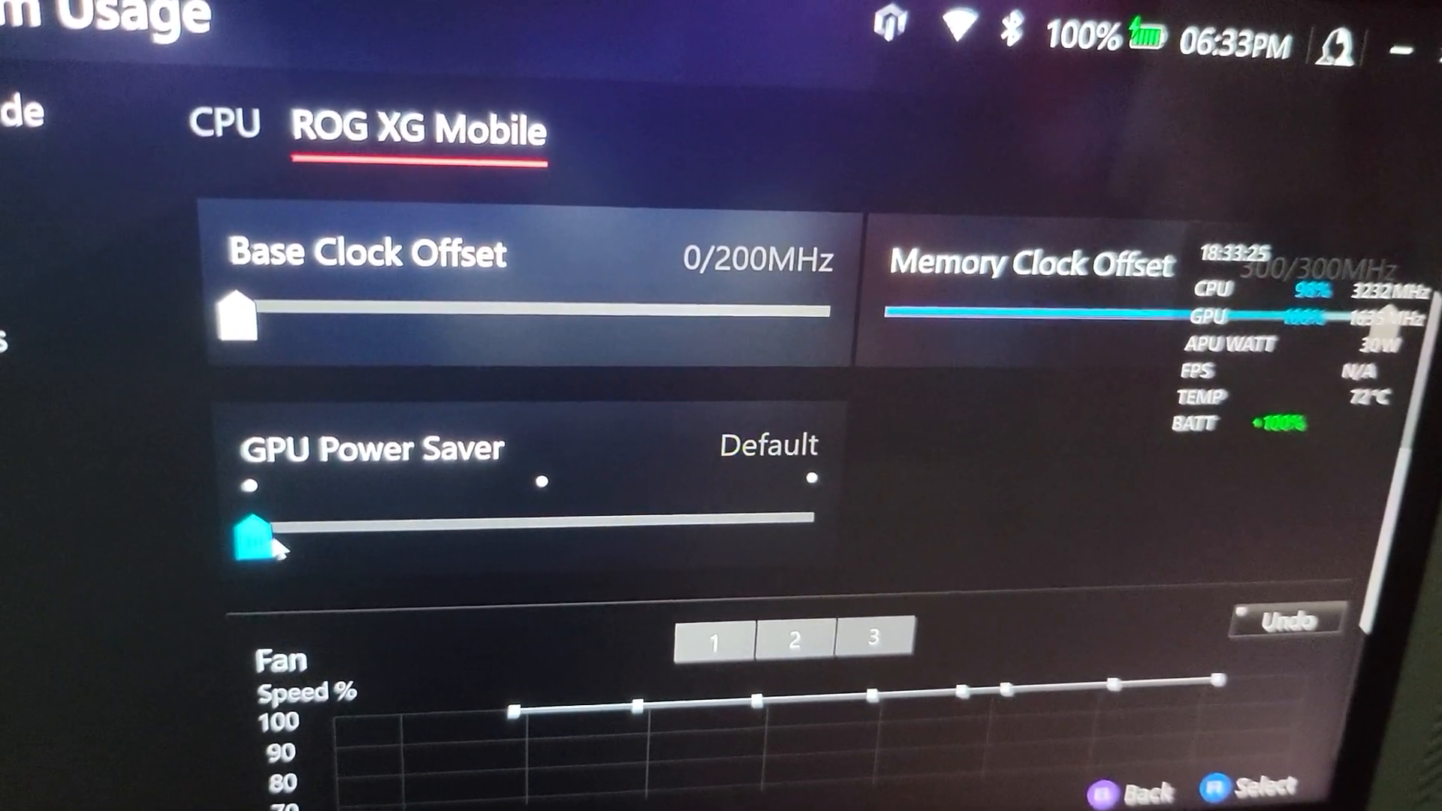
{"action": "mouse_move", "coordinate": [257, 537]}
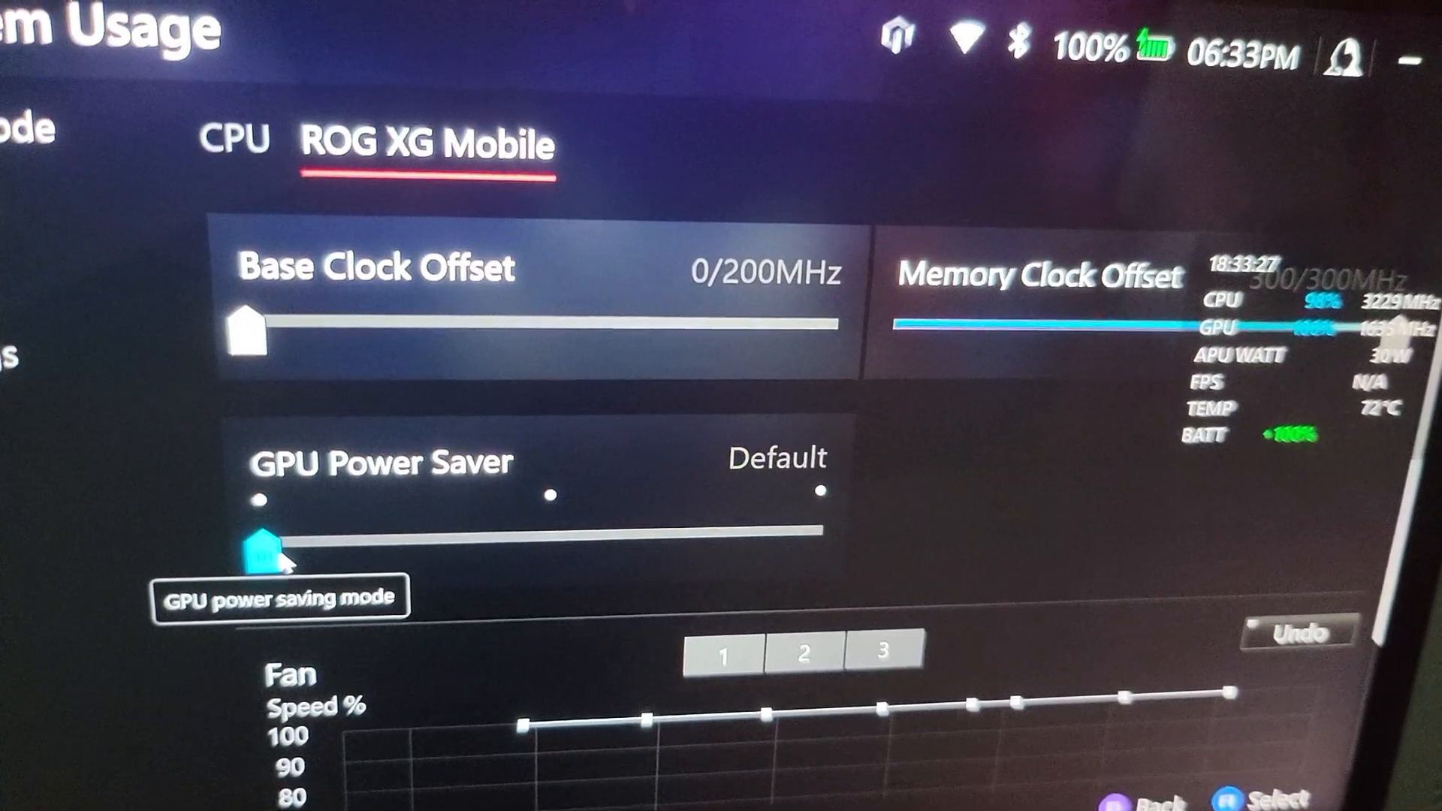
Step: Scroll down the ROG XG Mobile settings to reach the Memory Clock Offset slider
{"action": "scroll", "scroll_direction": "down", "scroll_amount": 3}
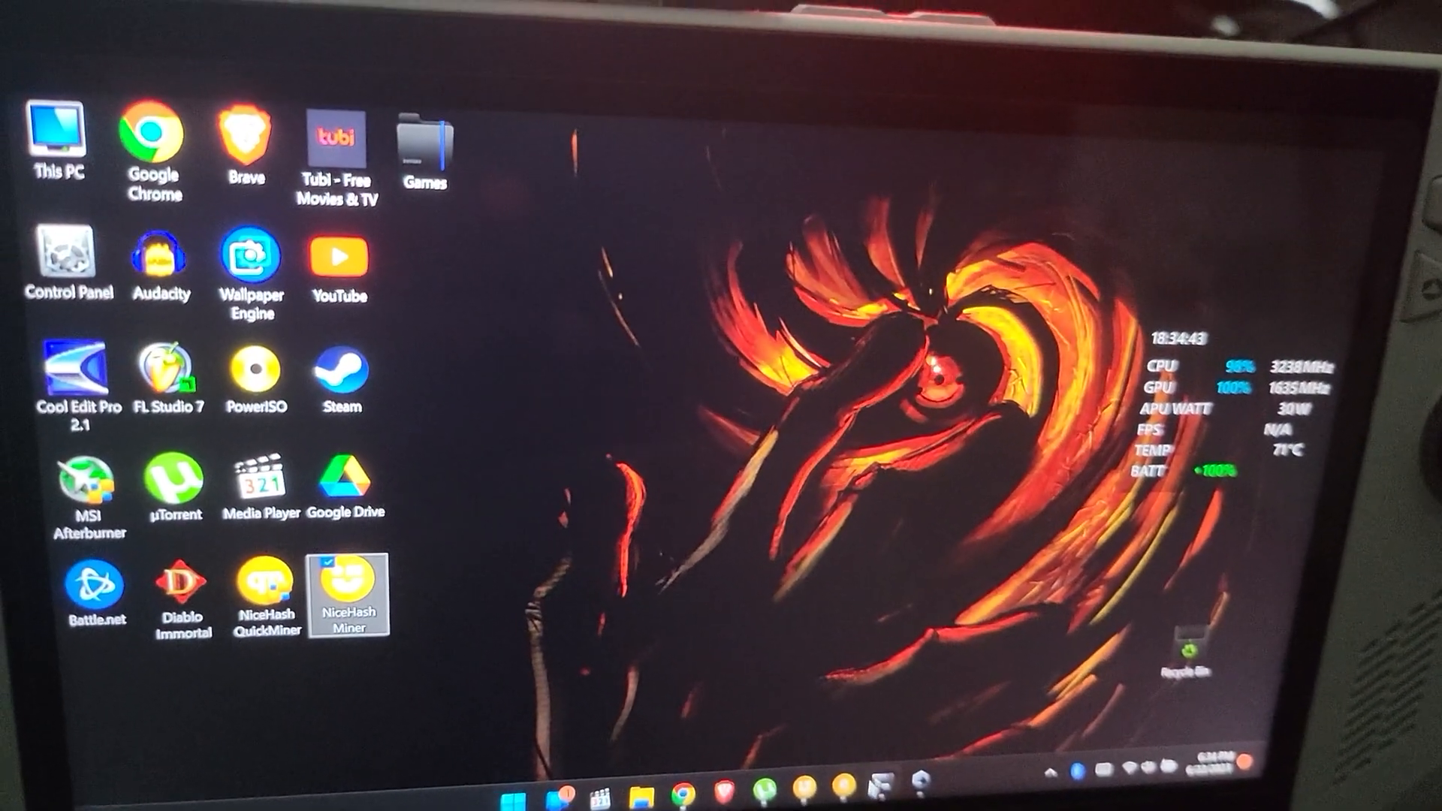
{"action": "double_click", "coordinate": [347, 593]}
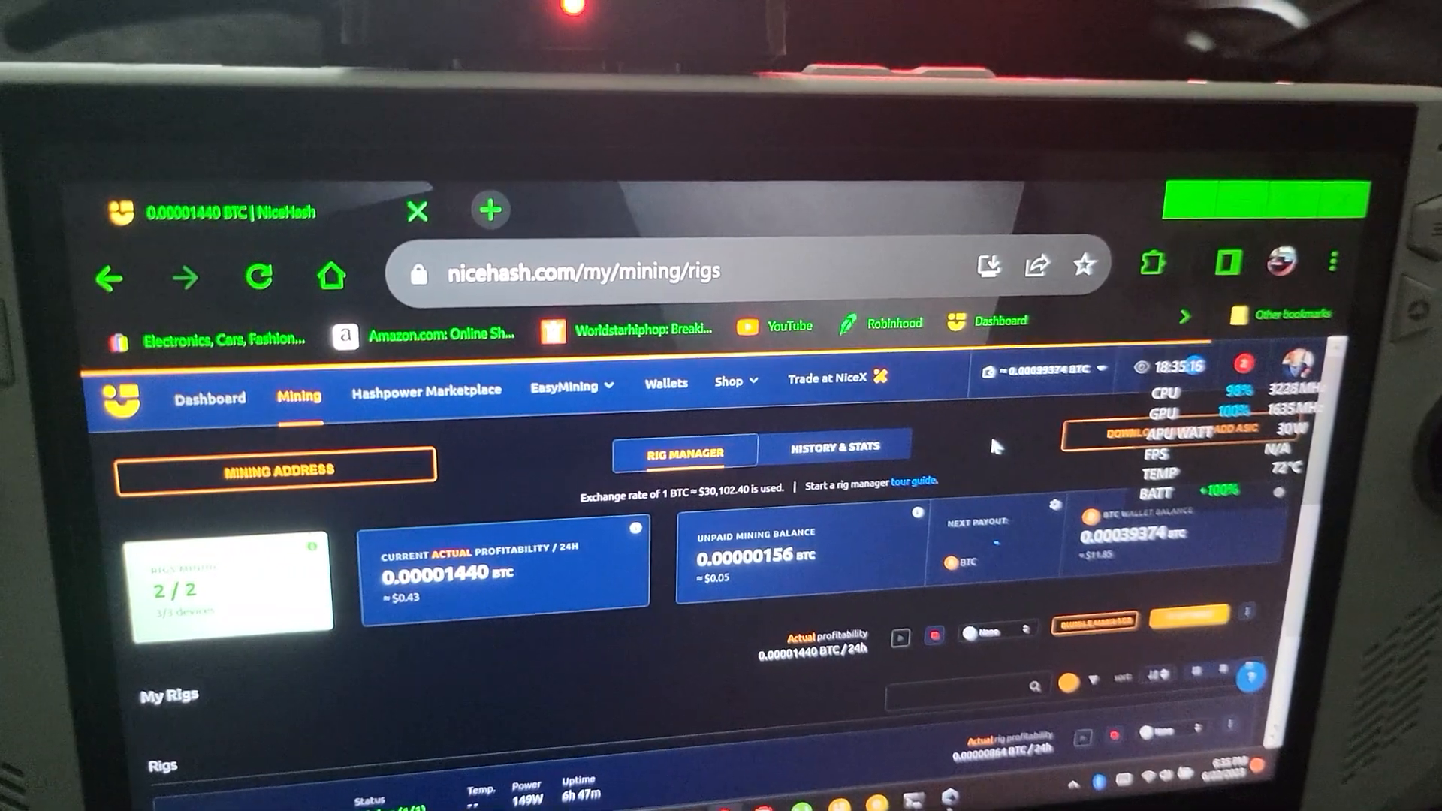
Step: Scroll down the NiceHash rig manager to reveal the Cpu and Rog rigs mining at 149W
{"action": "scroll", "scroll_direction": "down", "scroll_amount": 3}
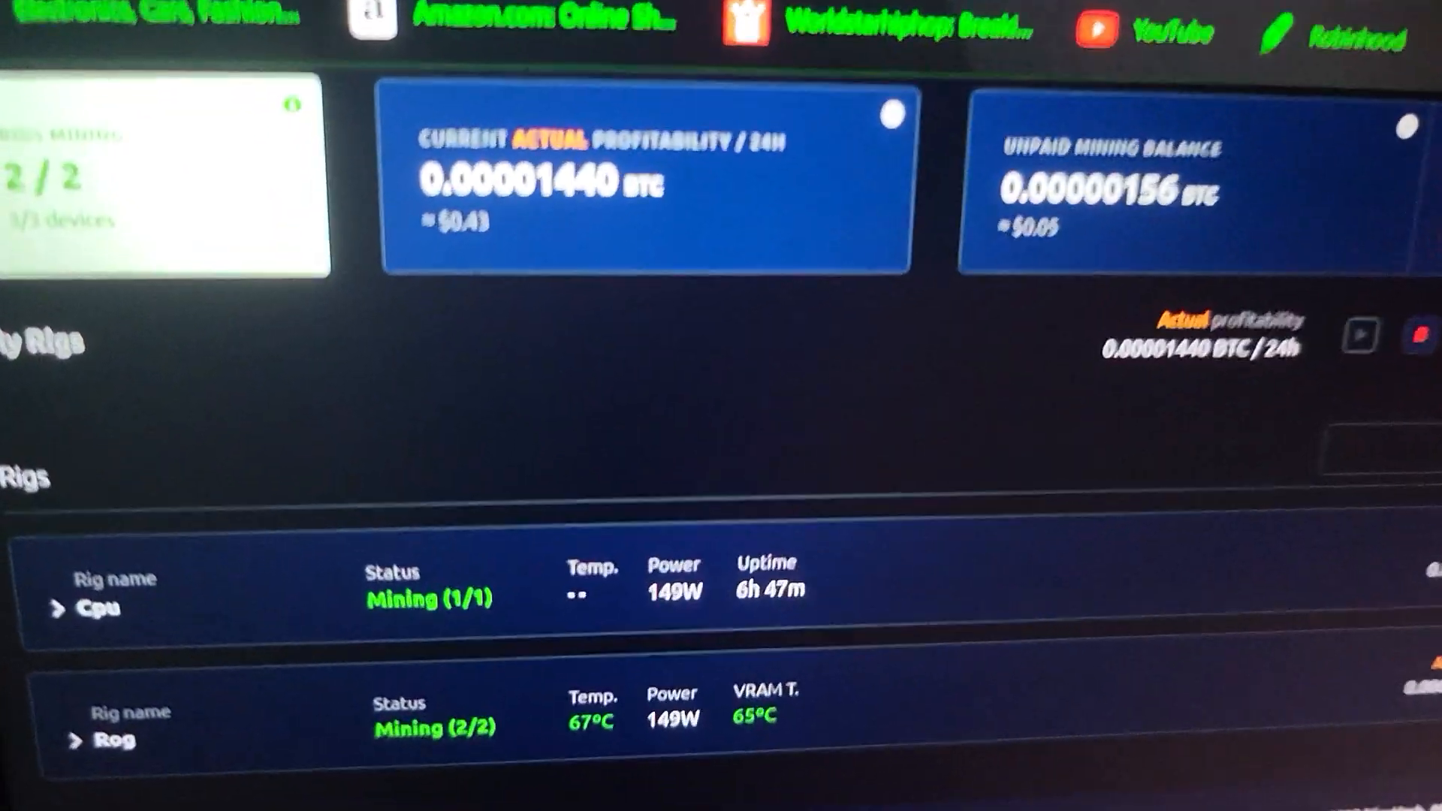